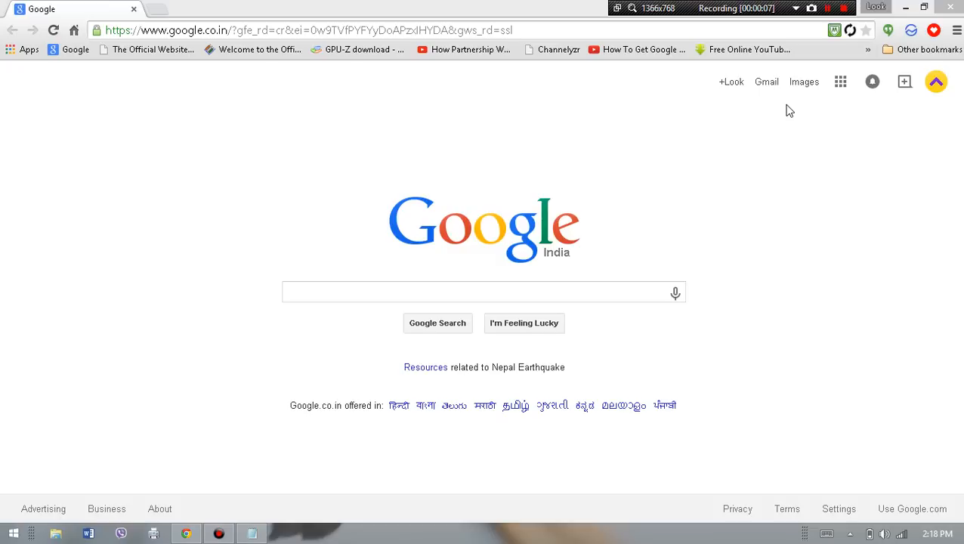
mouse_move(465, 291)
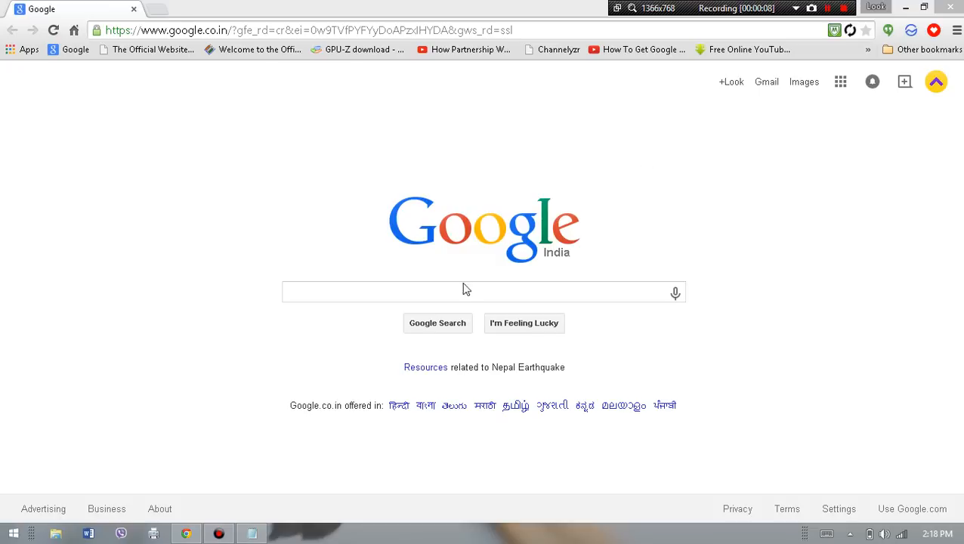
Bring the Notepad file with the Yu Yuphoria buying instructions to the front.
left_click(251, 533)
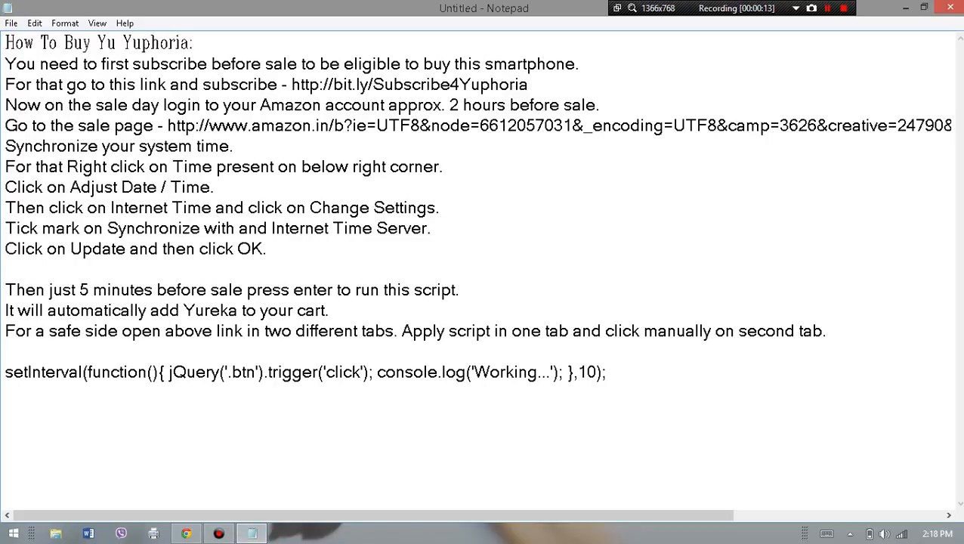
Return to Chrome showing the Google India homepage.
left_click(332, 372)
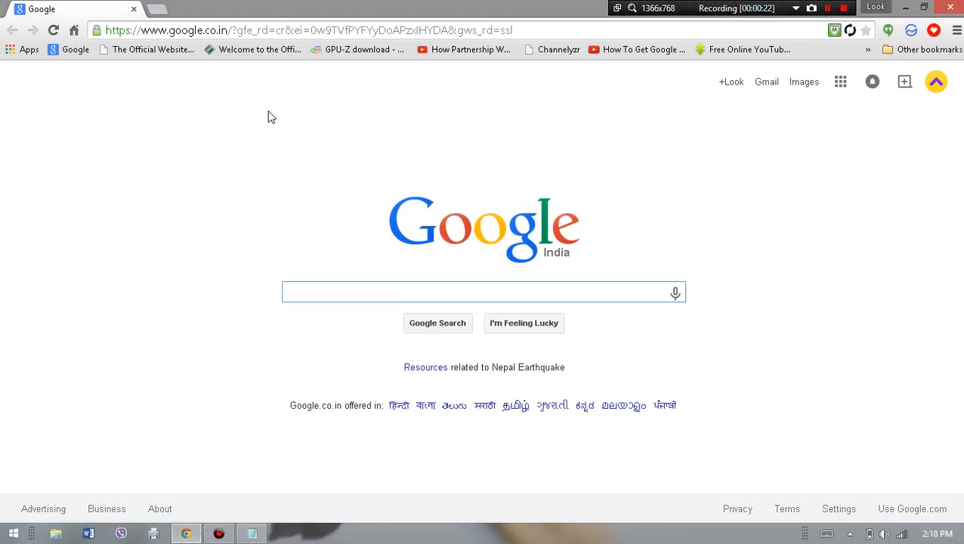
Use the Chrome address bar context menu, then return to the Notepad buying notes.
right_click(279, 30)
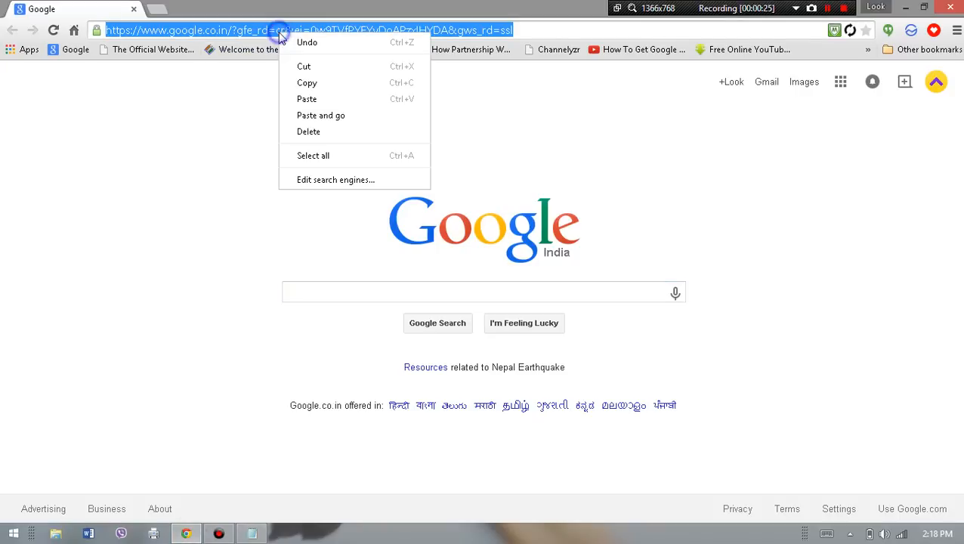
left_click(320, 114)
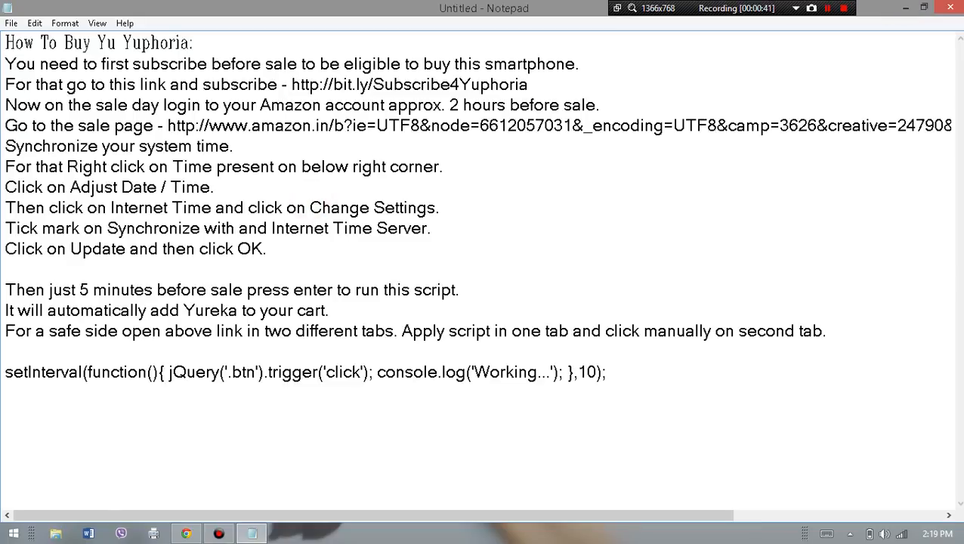
Copy the amazon.in sale link from Notepad and load it in a new Chrome tab.
left_click_drag(168, 125, 234, 146)
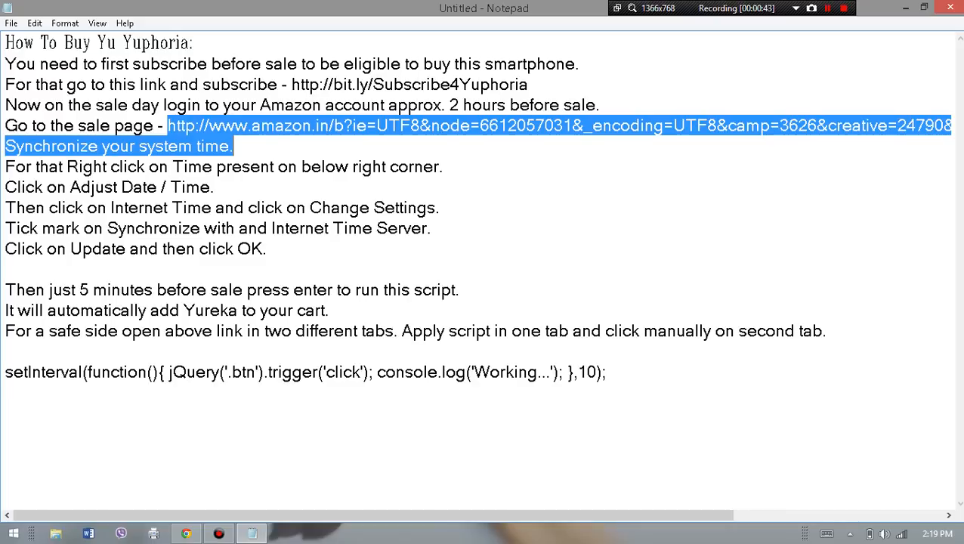
scroll("right", 3)
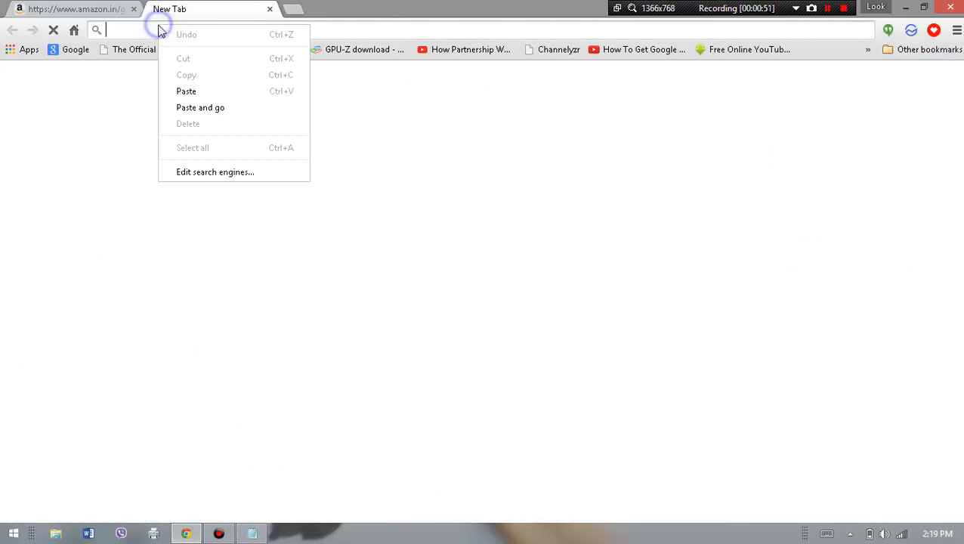
left_click(200, 108)
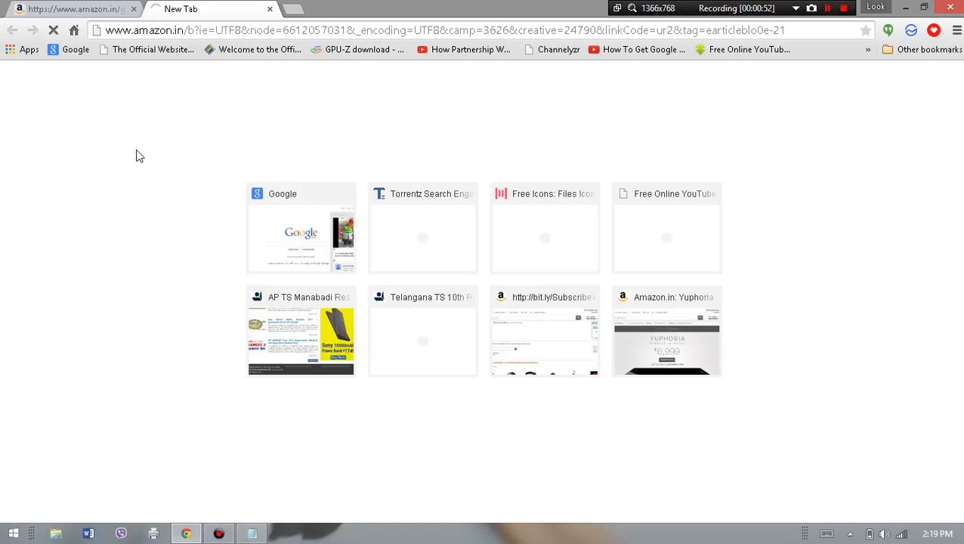
left_click(665, 331)
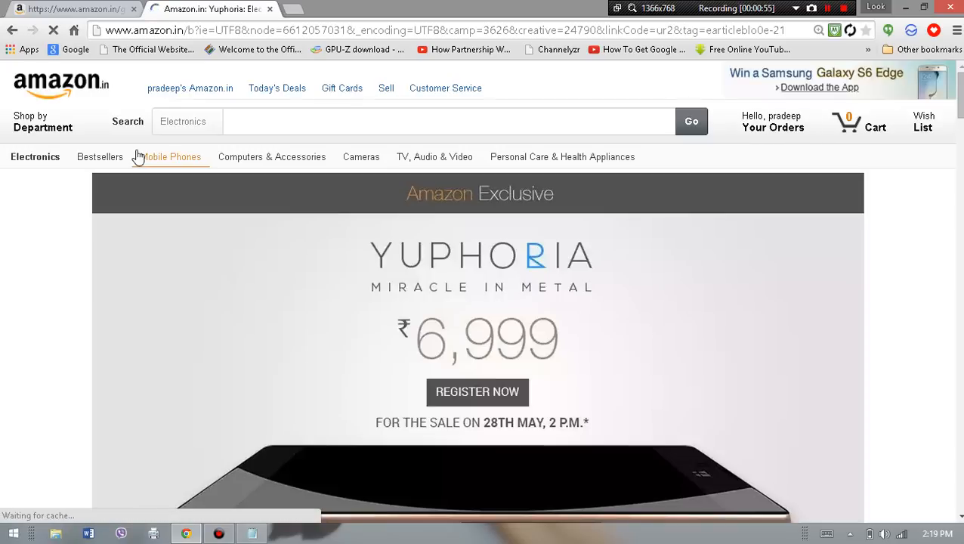
scroll("down", 3)
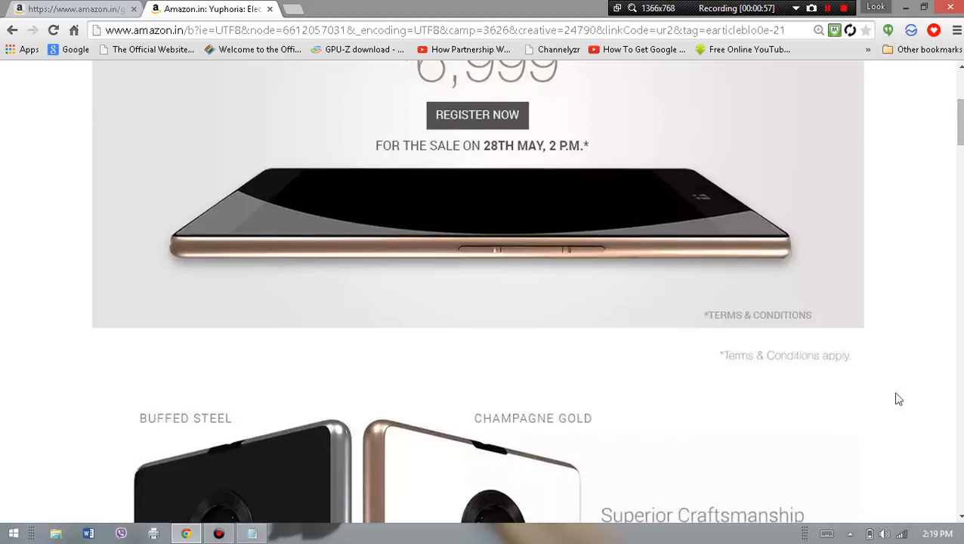
Open the Internet Time settings from the Windows clock's date and time settings.
left_click(937, 533)
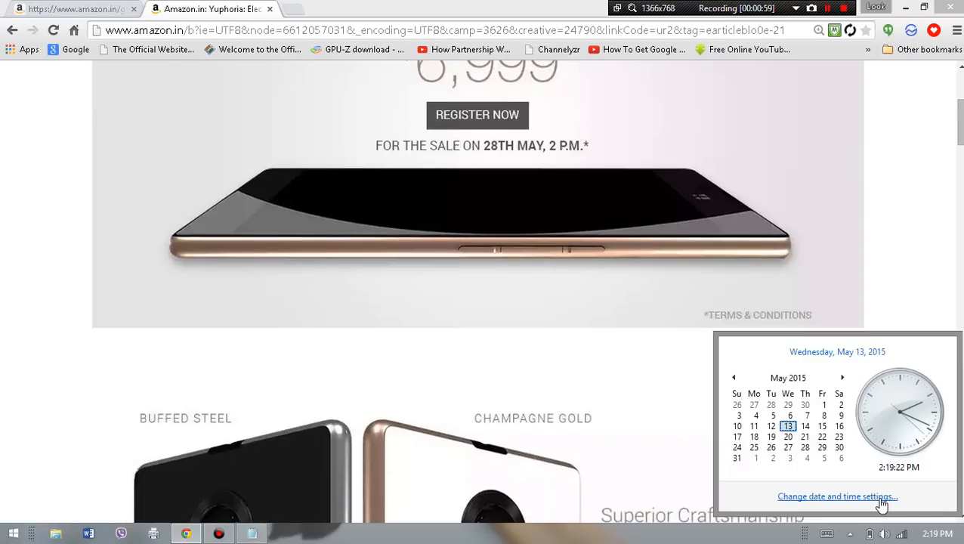
left_click(837, 497)
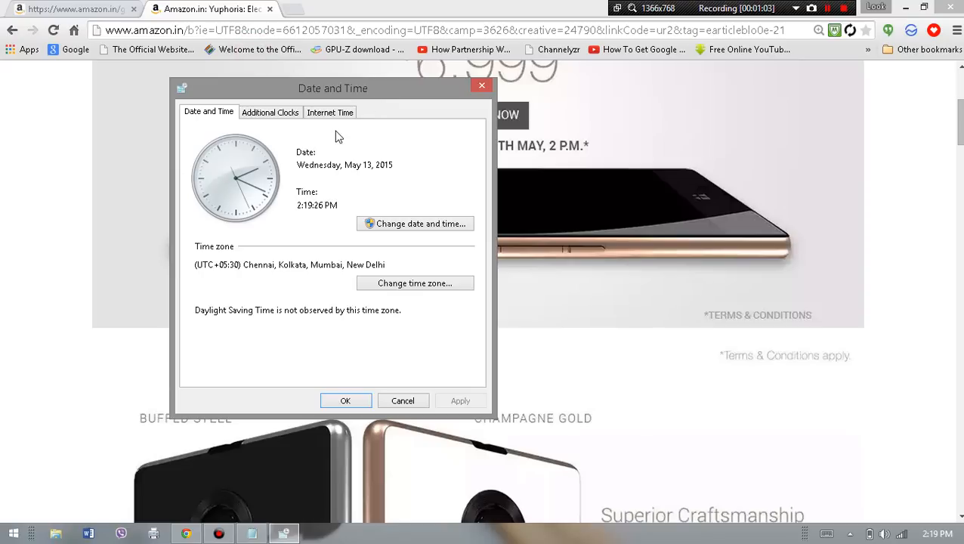
left_click(329, 111)
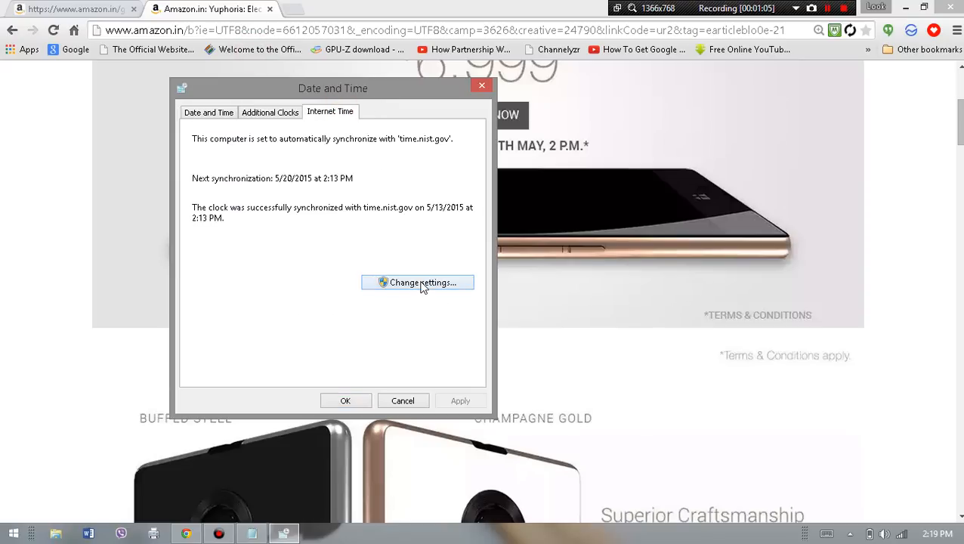
left_click(418, 282)
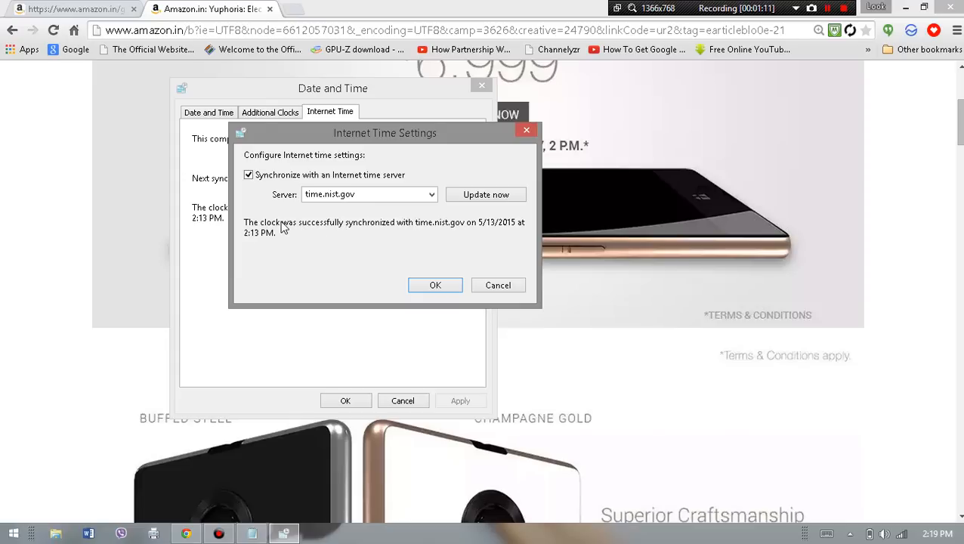
mouse_move(253, 190)
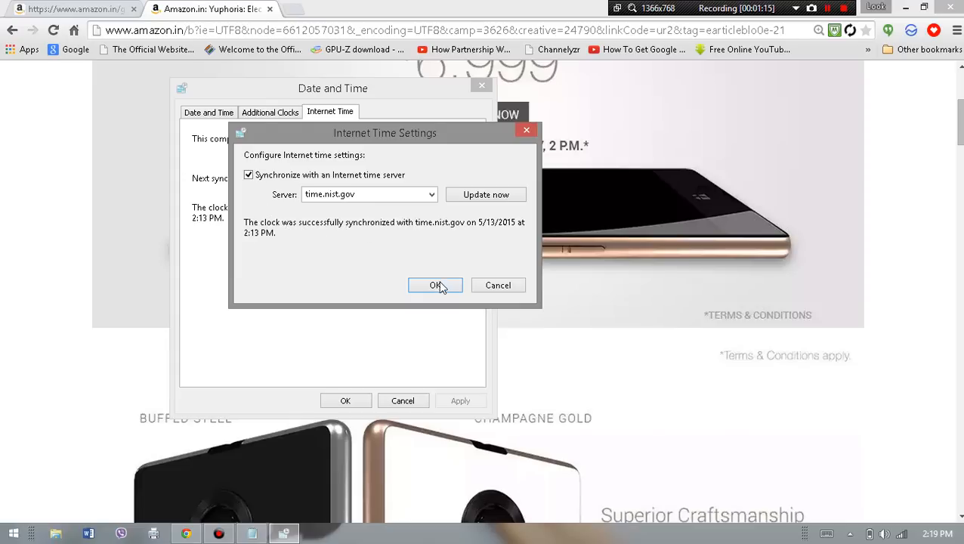
Sync the clock with time.nist.gov, then close both date and time dialogs.
left_click(486, 195)
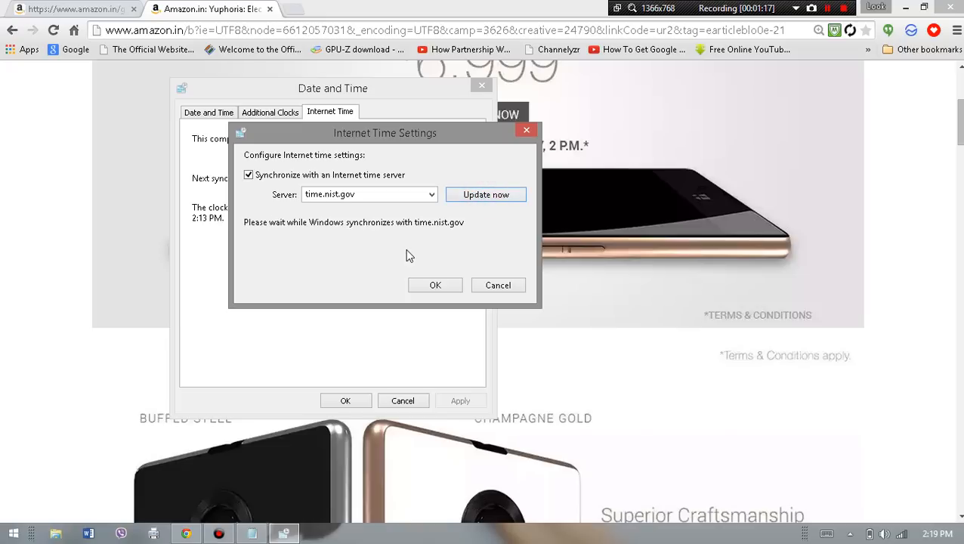
left_click(485, 194)
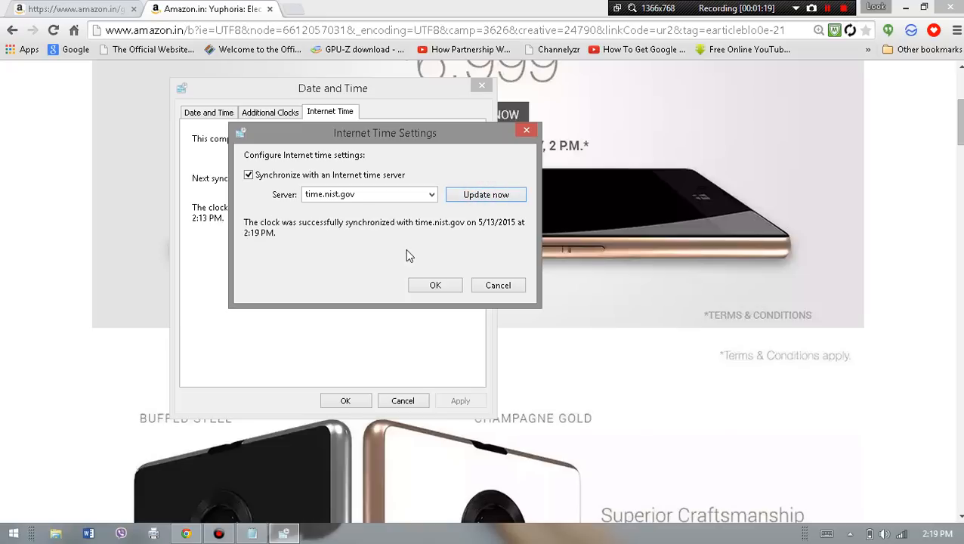
mouse_move(435, 284)
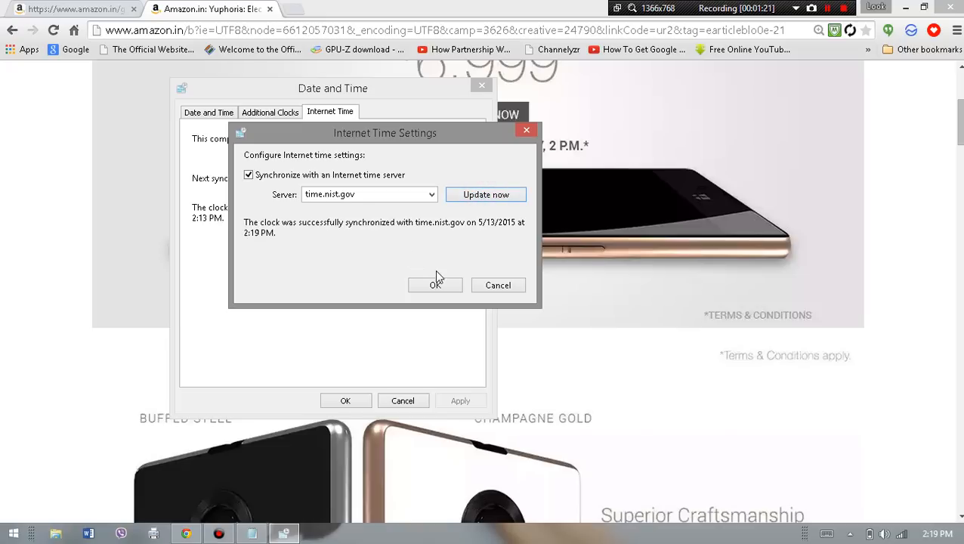
left_click(435, 284)
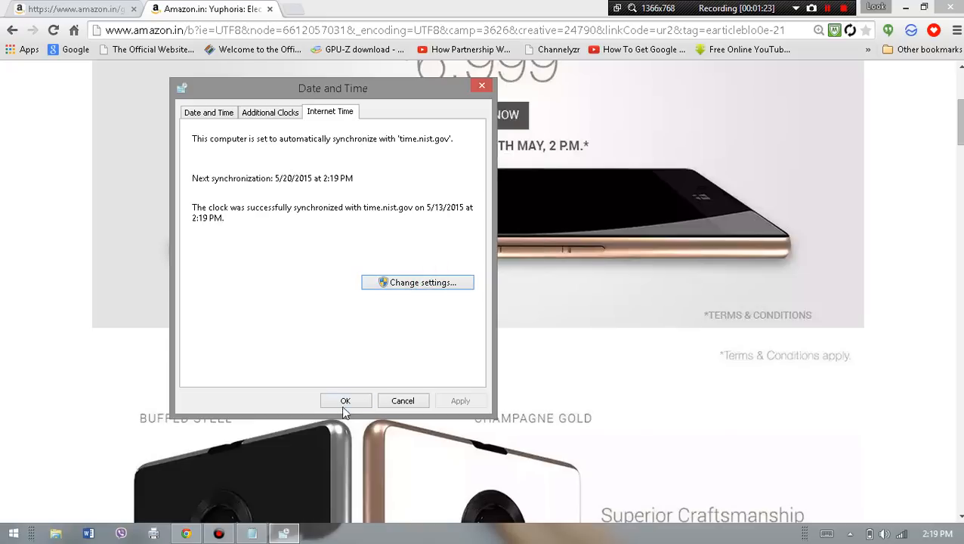
left_click(346, 400)
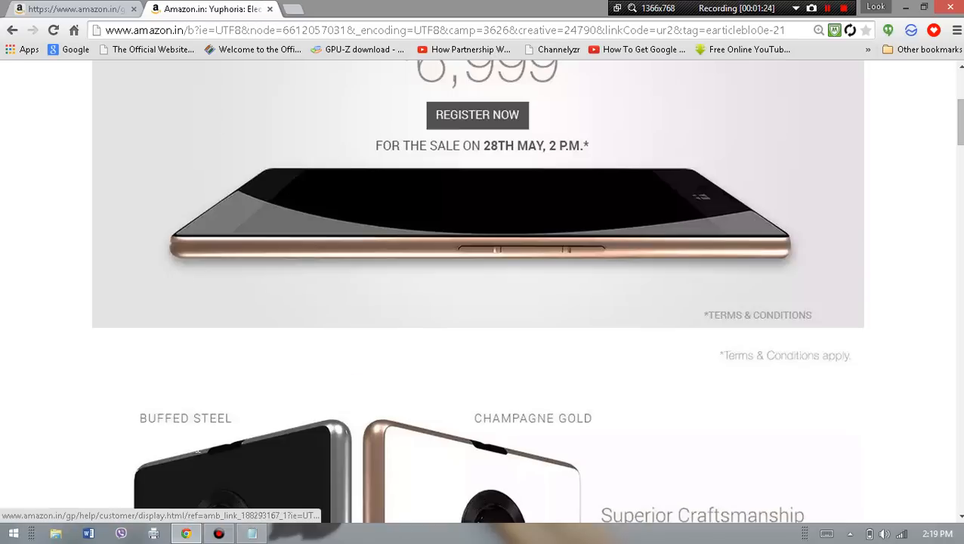
Select the setInterval auto-click line in Notepad, then return to the sale page.
left_click(252, 534)
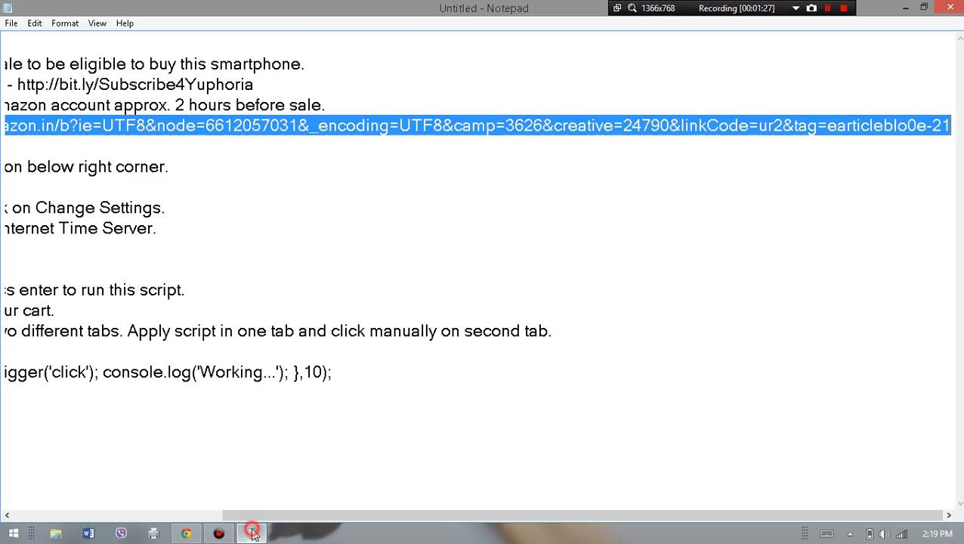
scroll("left", 3)
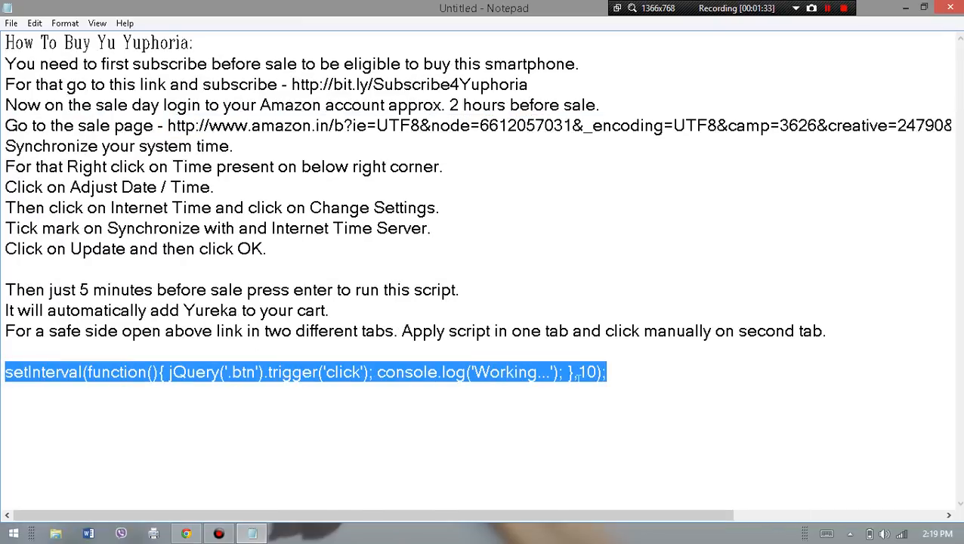
left_click(843, 8)
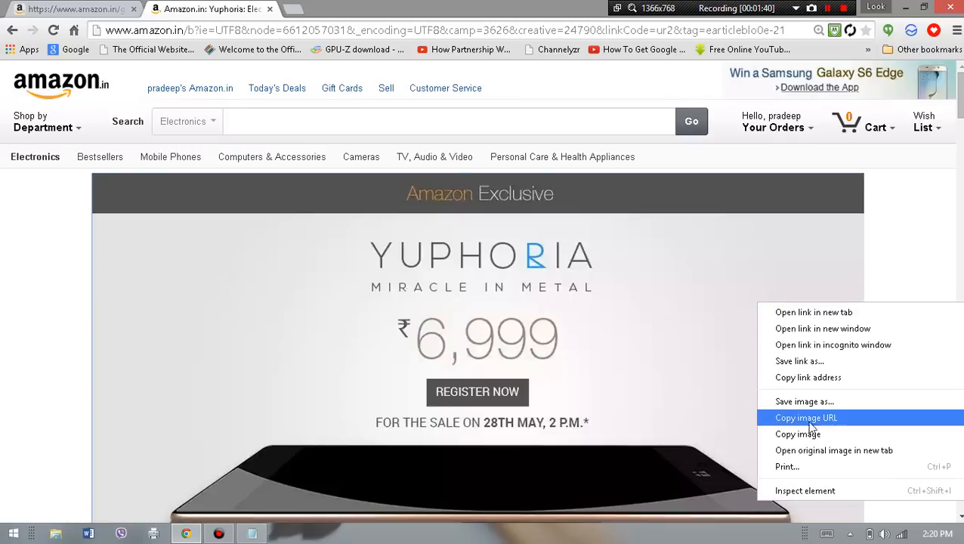
mouse_move(798, 502)
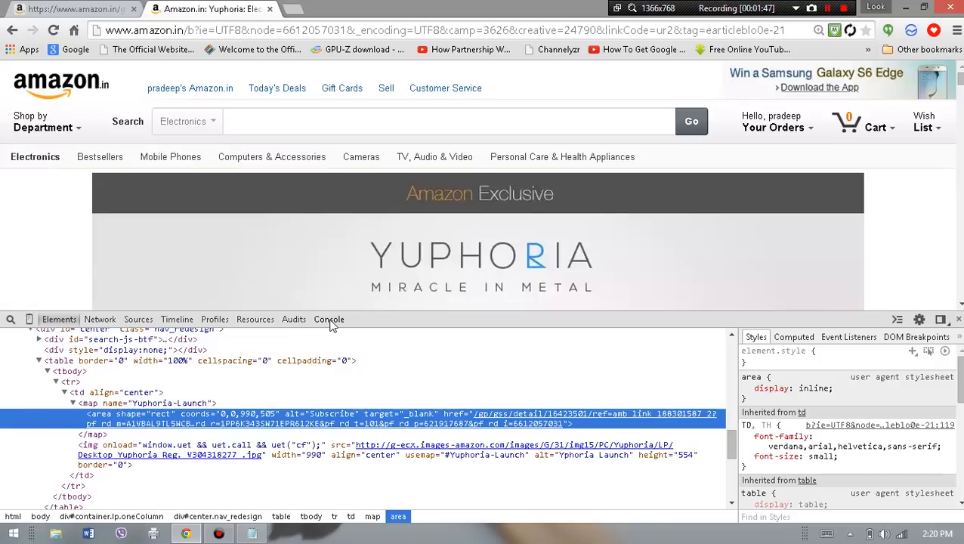
Paste and run the setInterval script in the DevTools console, watching 'Working...' messages log.
left_click(329, 319)
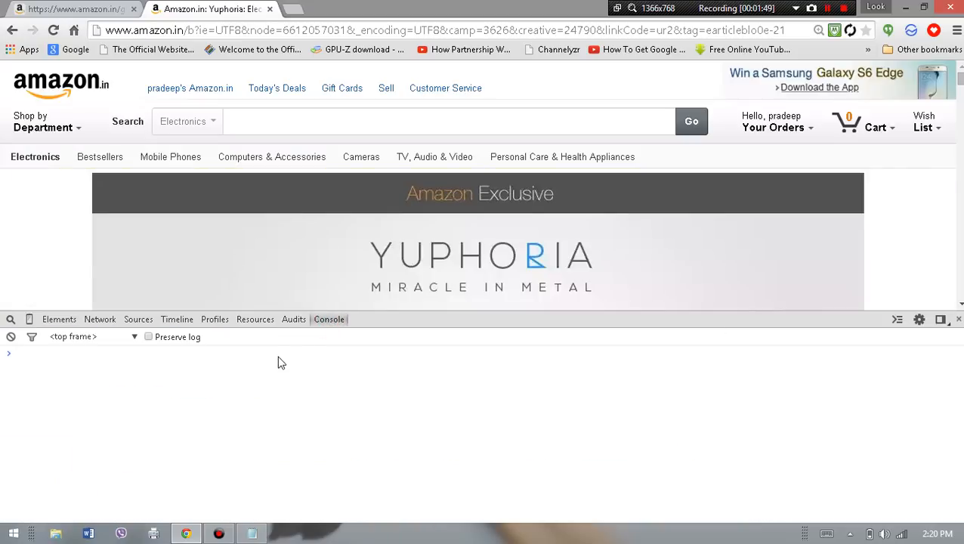
key("Return")
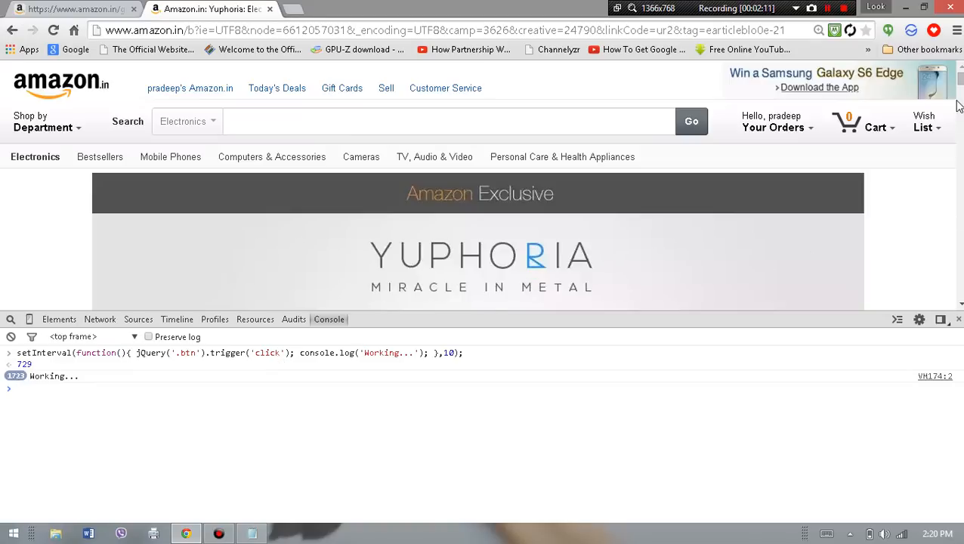
scroll("down", 3)
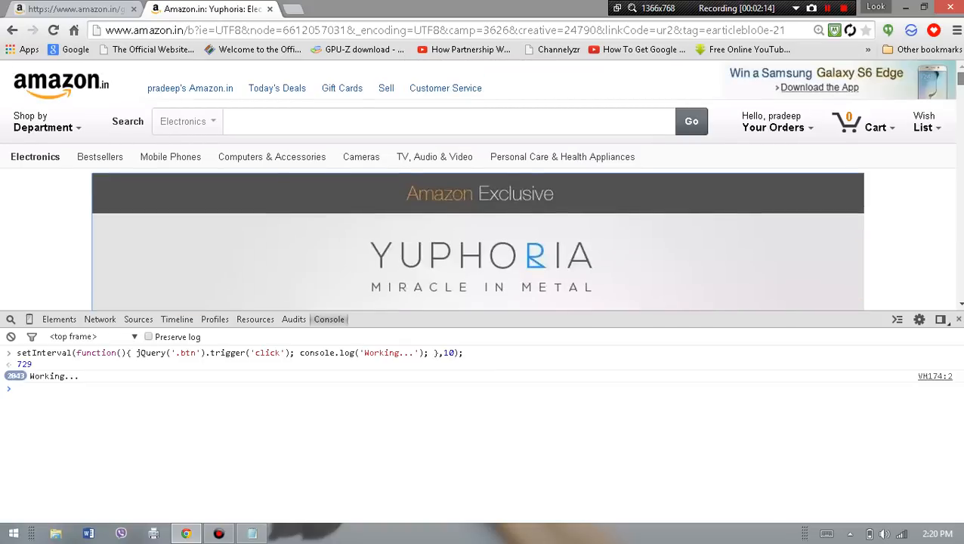
scroll("down", 3)
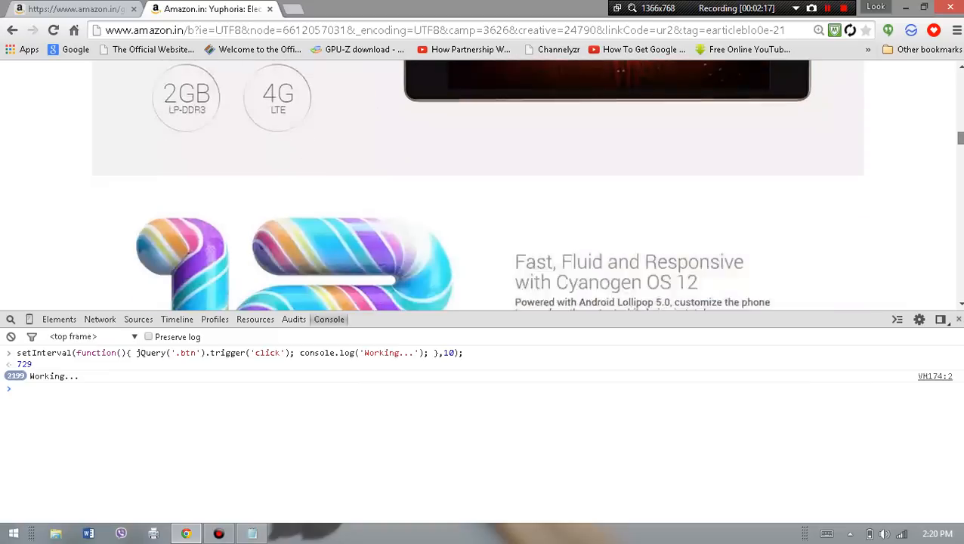
scroll("down", 3)
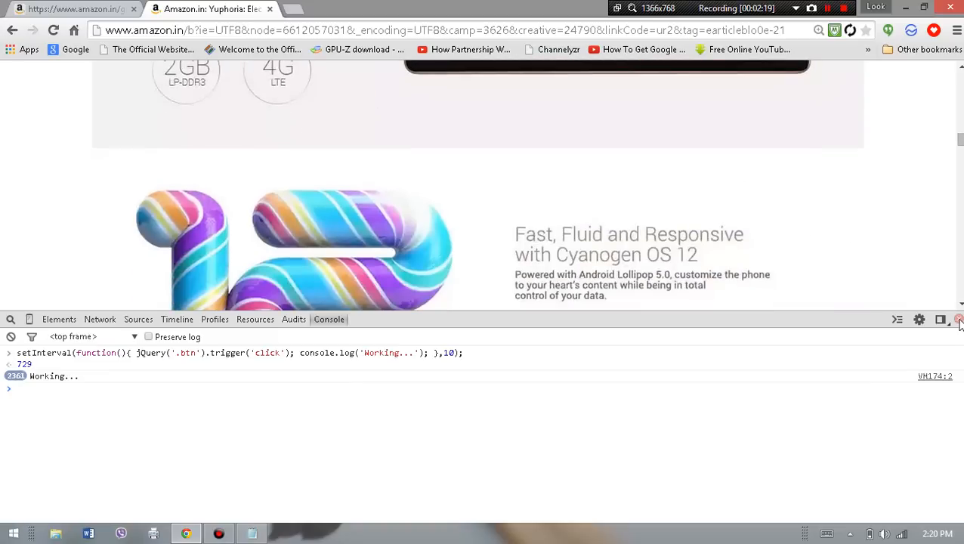
left_click(253, 533)
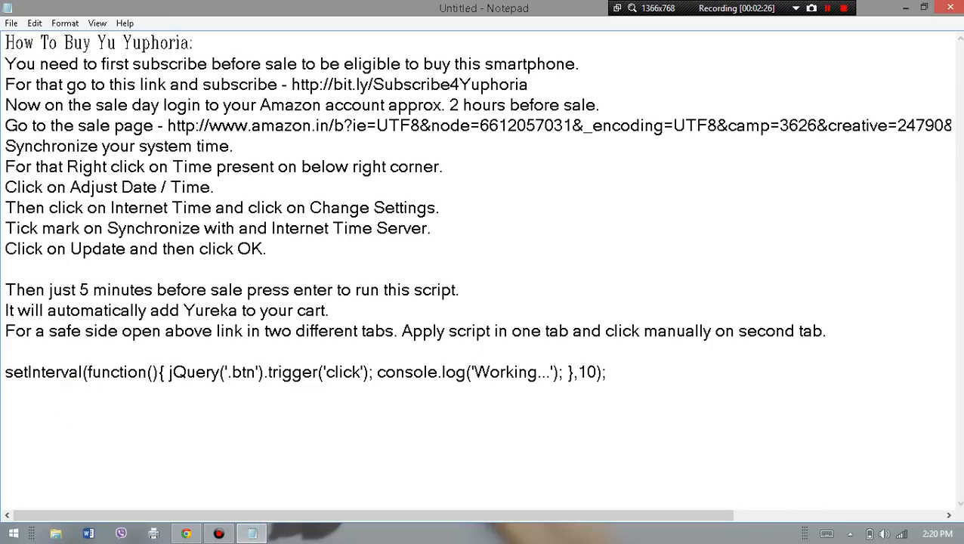
Select the setInterval script line at the end of the Notepad notes.
left_click(6, 372)
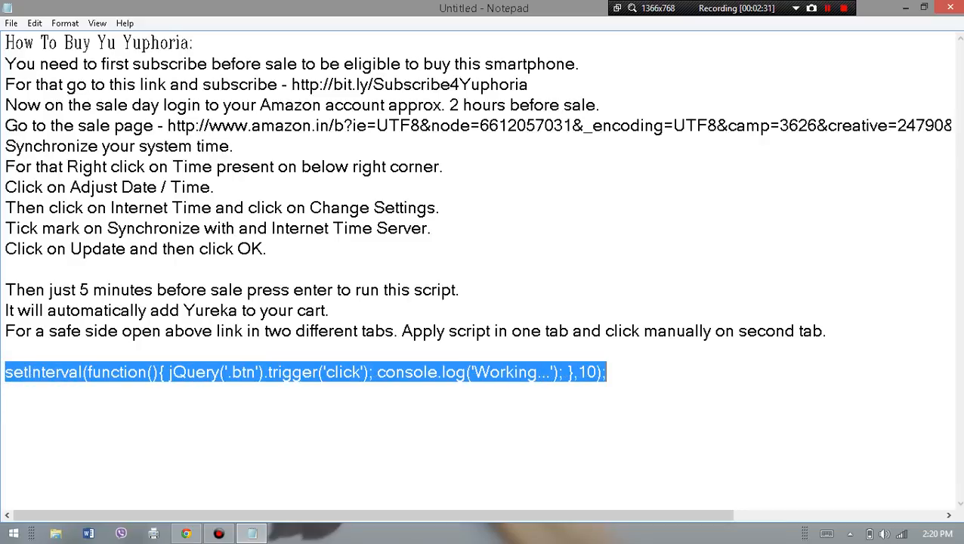
mouse_move(218, 533)
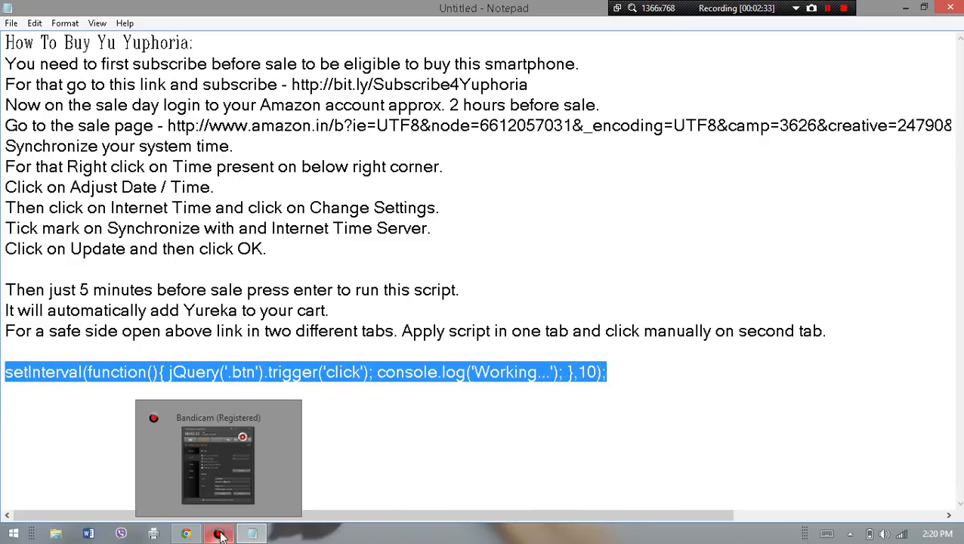
left_click(218, 534)
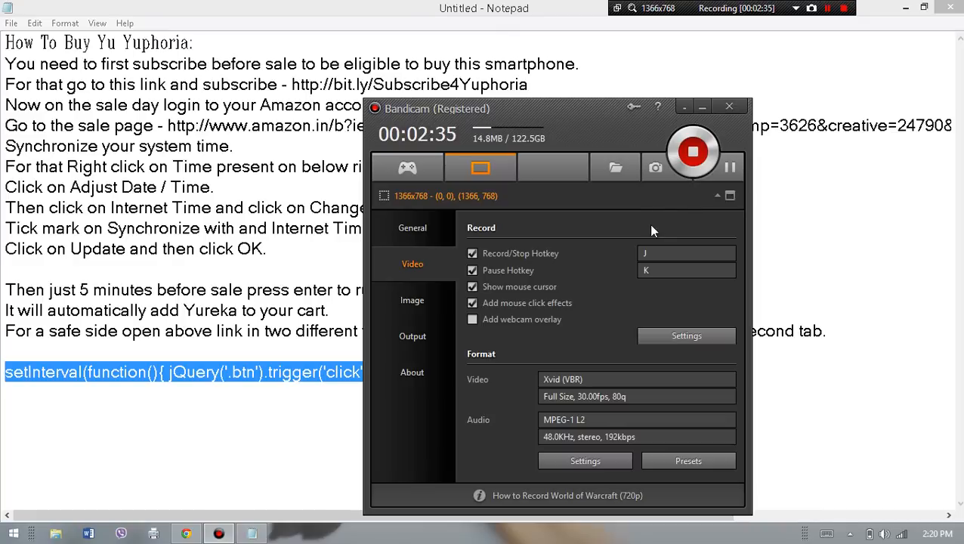